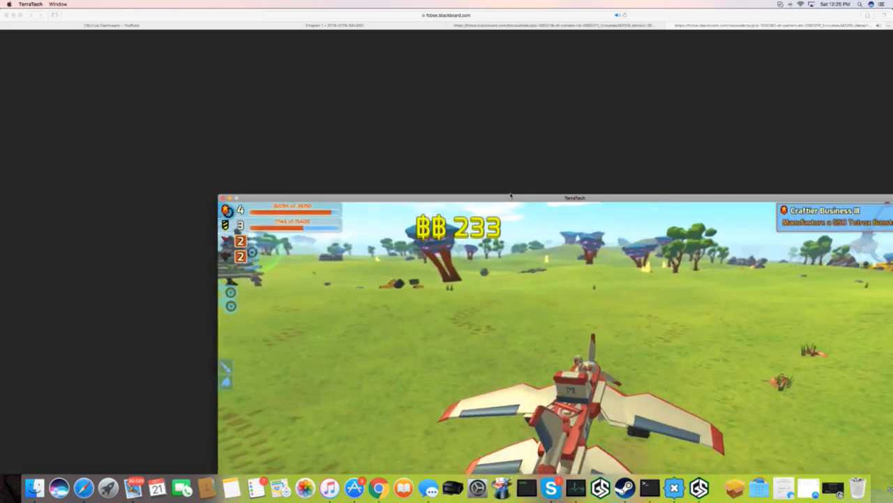
Steer the winged plane tech low over the grassland toward the distant trees.
drag(575, 198, 505, 119)
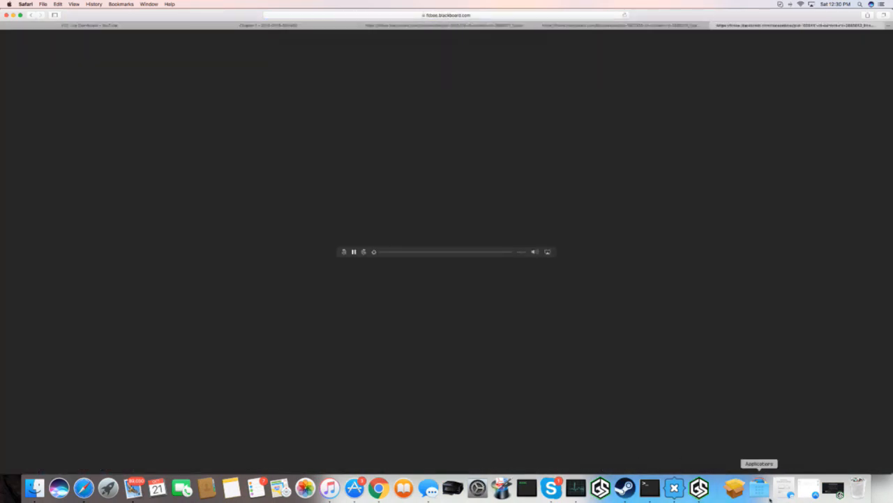
mouse_move(673, 487)
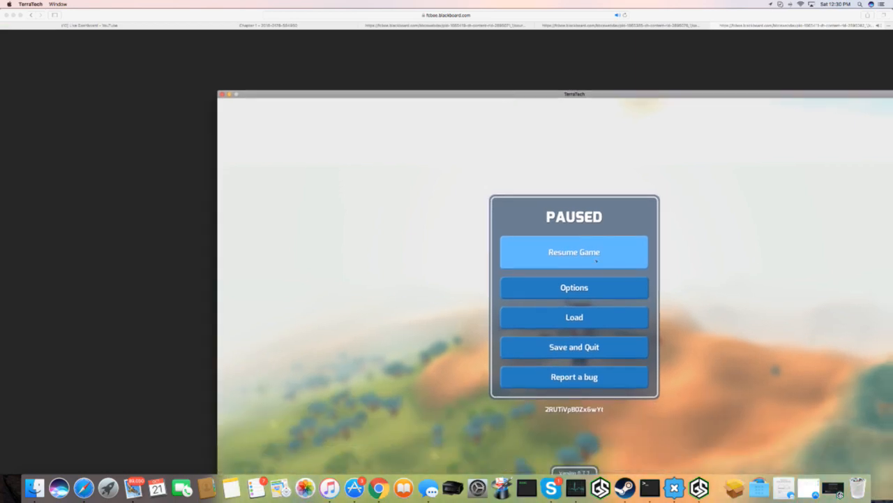
Resume the paused game and carry on flying the plane.
click(573, 251)
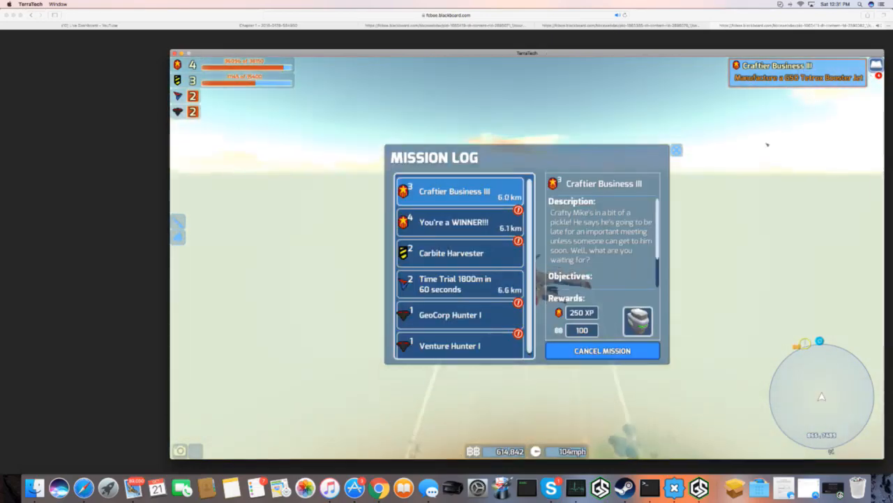
Bring up the Craftier Business III mission entry to read its details and rewards.
click(675, 151)
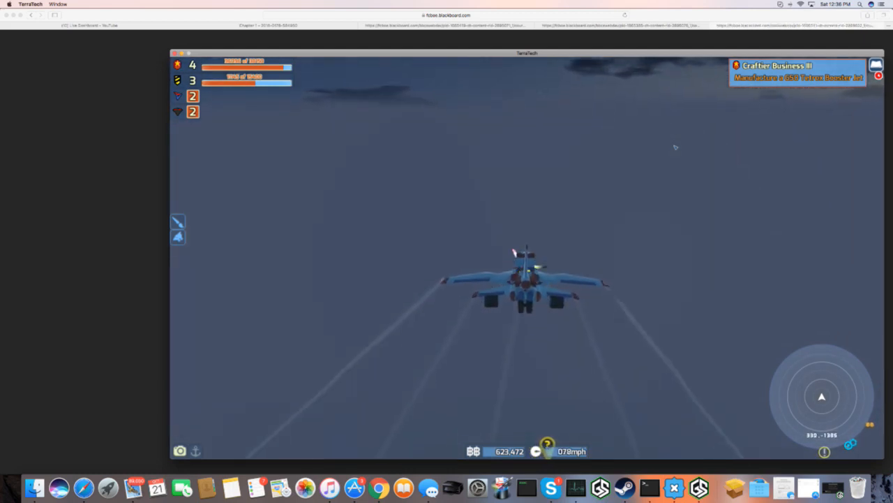
Pause TerraTech with Escape before switching to the Hatchet Chapter 1 page in Safari.
key(Escape)
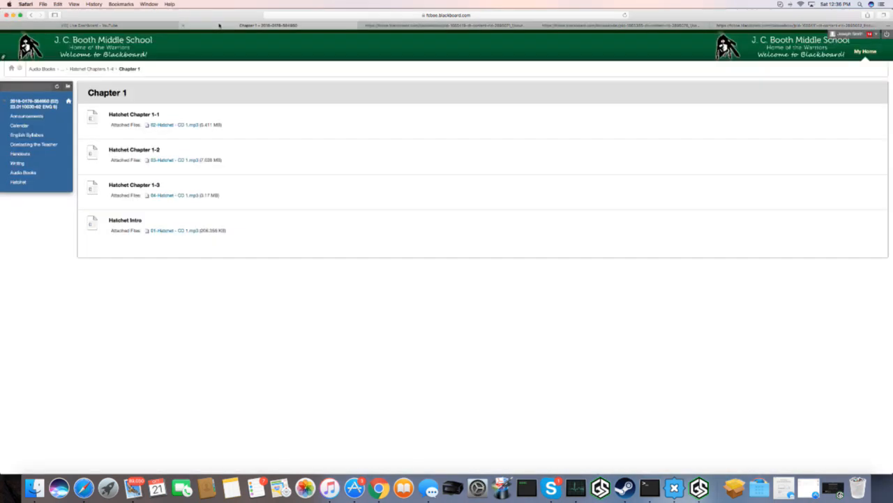
mouse_move(175, 198)
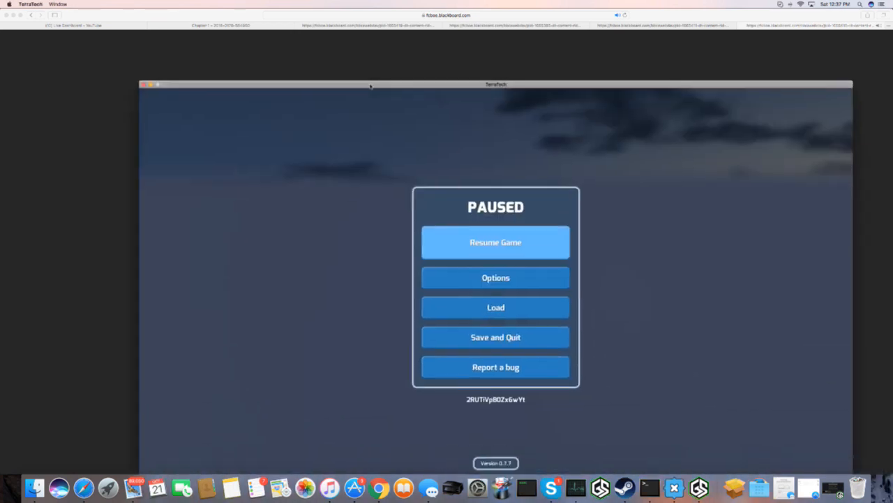
Resume the paused game so the Craftier Business III mission log can be viewed.
drag(496, 84, 498, 50)
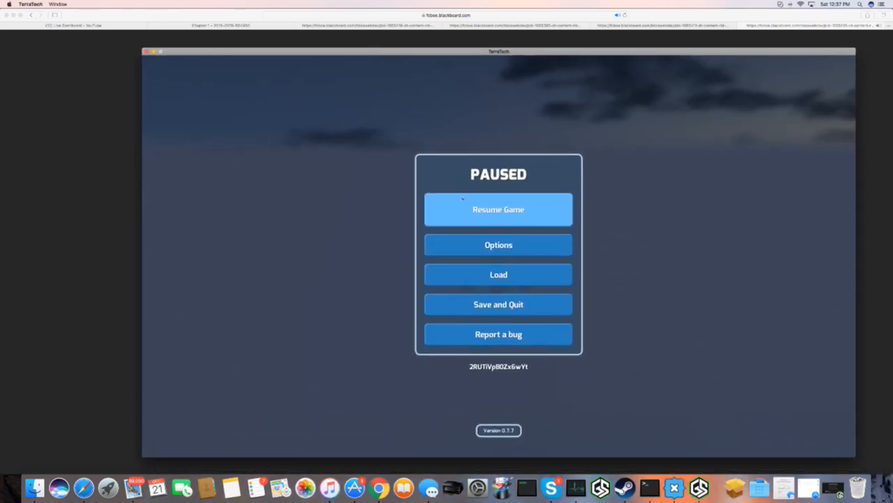
click(499, 209)
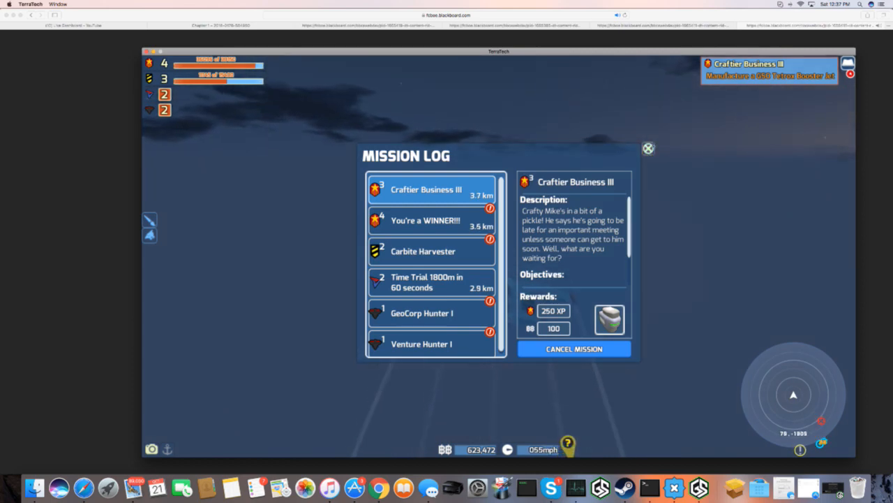
click(648, 148)
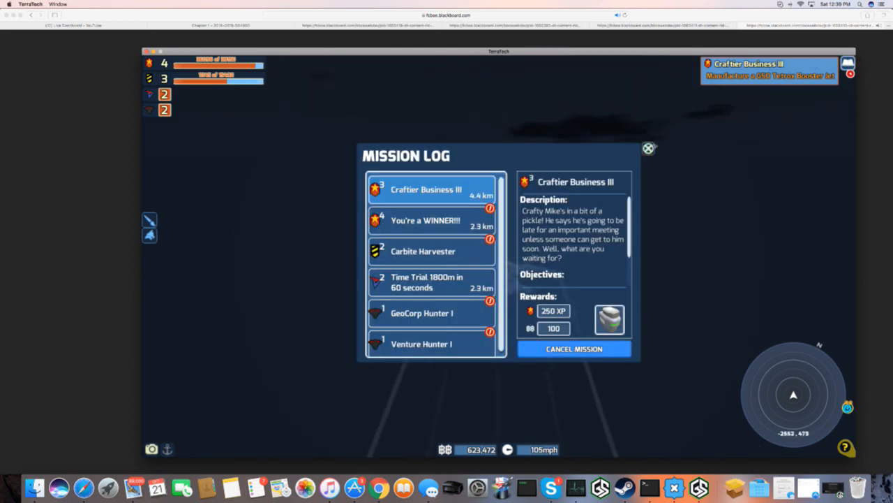
Close the mission log, fly briefly, then pause the game with Escape.
click(648, 148)
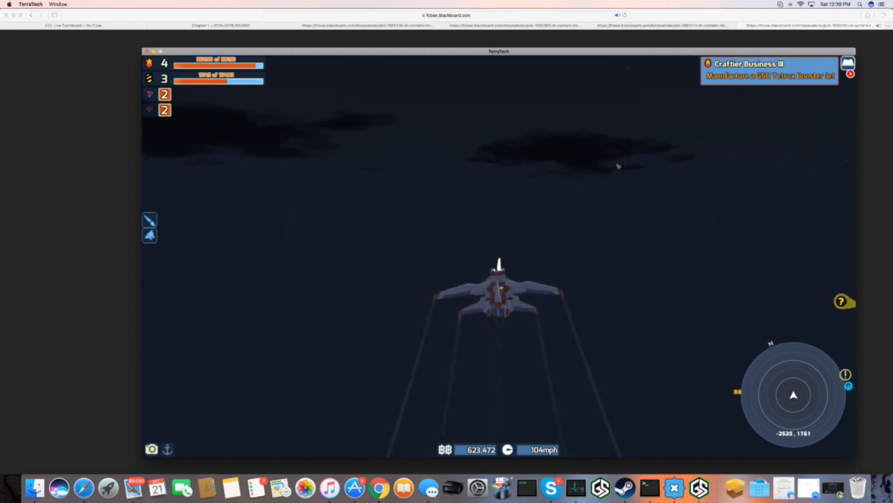
key(Escape)
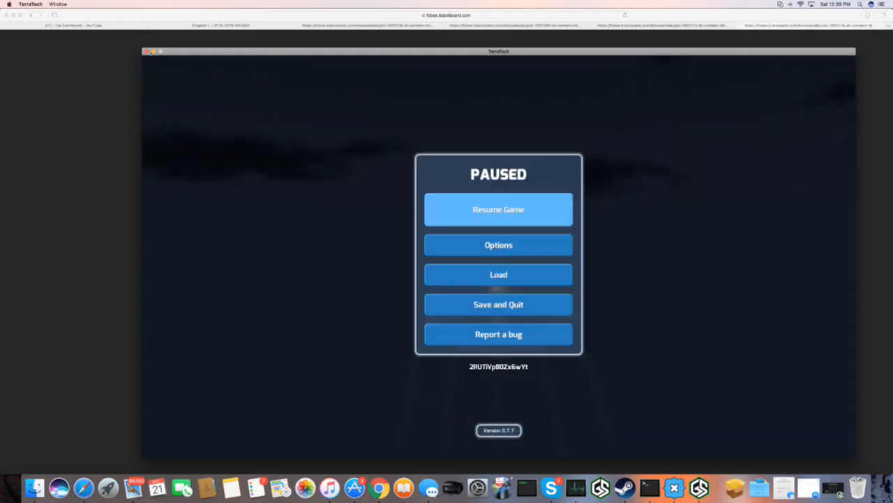
Visit the Hatchet Chapters 1–4 folder on Blackboard, then bring TerraTech back in front.
drag(498, 50, 535, 276)
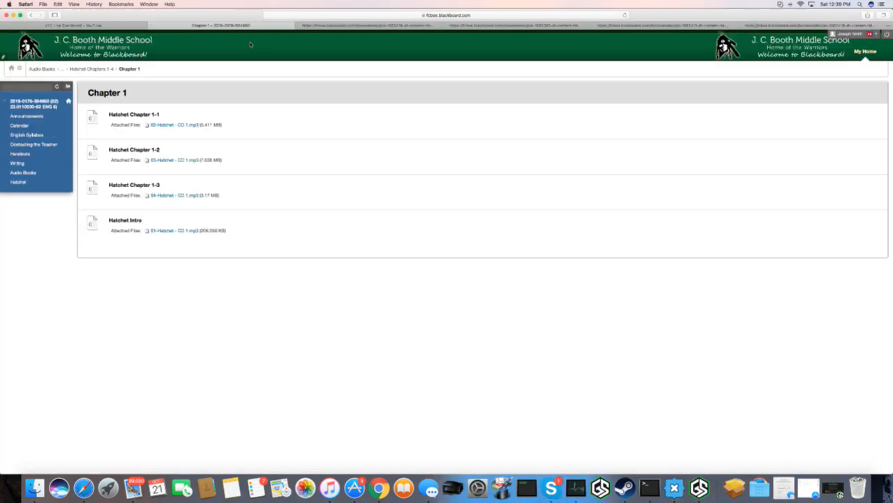
mouse_move(201, 227)
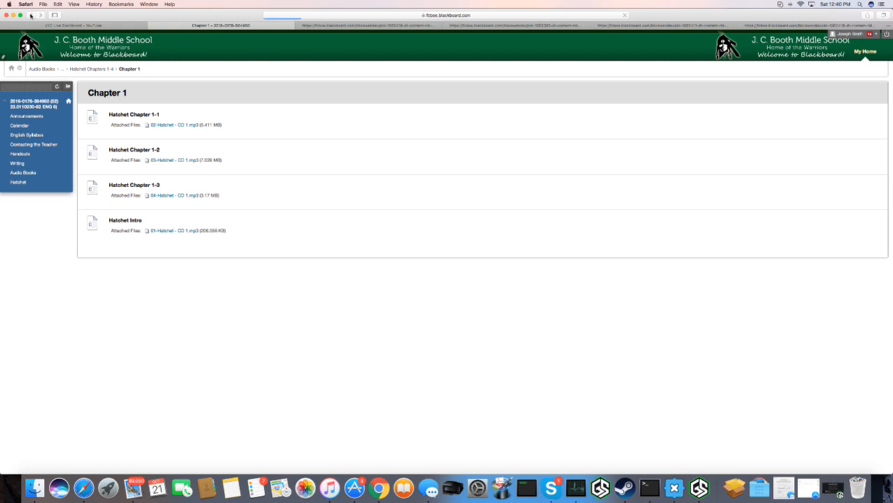
click(74, 69)
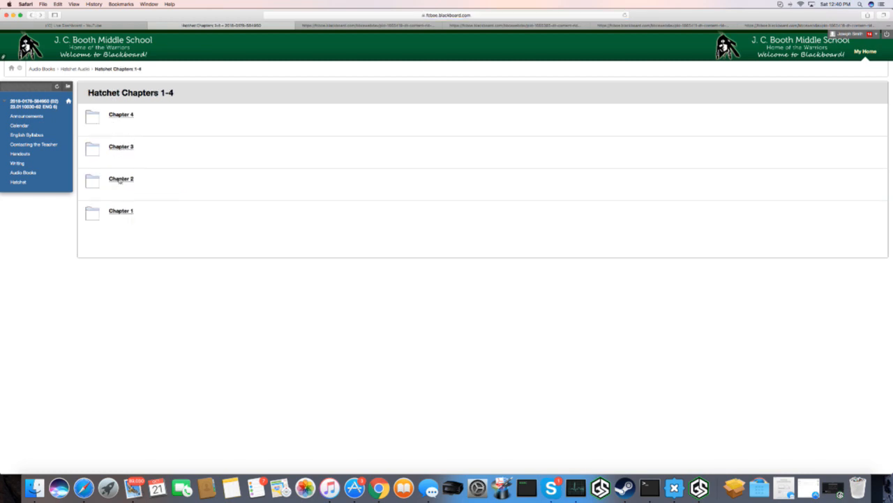
click(120, 179)
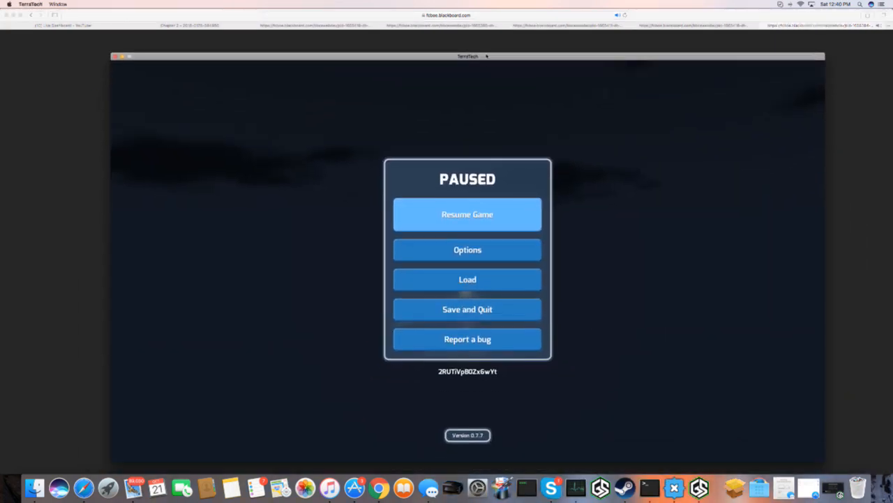
Resume the game and pilot the plane low over the red and green hills.
click(466, 215)
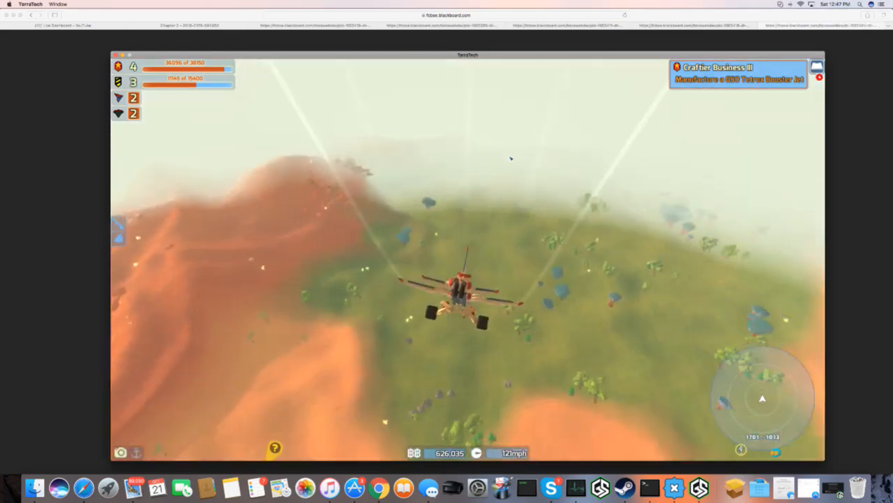
Pause the game, check Safari's audiobook player, and return to the TerraTech window.
key(Escape)
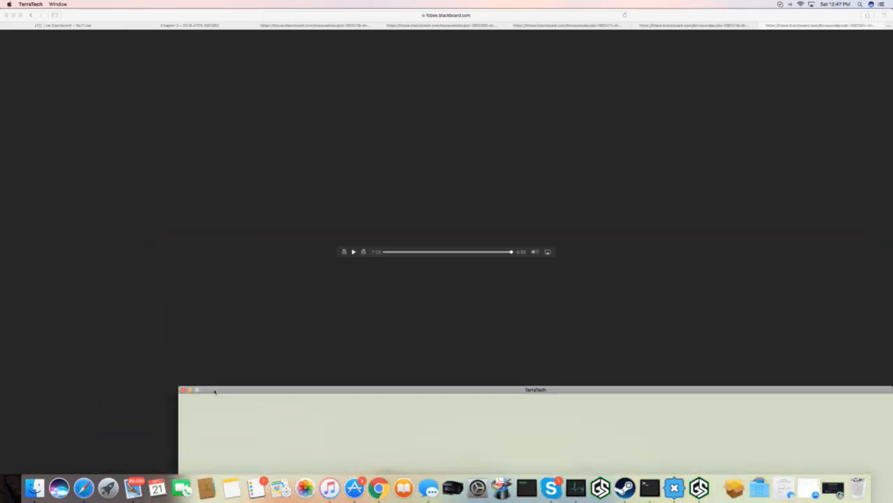
click(190, 25)
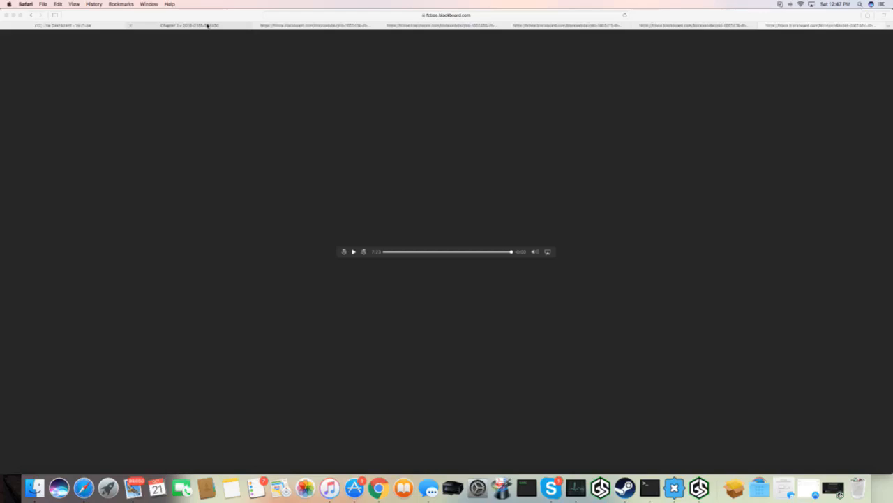
click(188, 25)
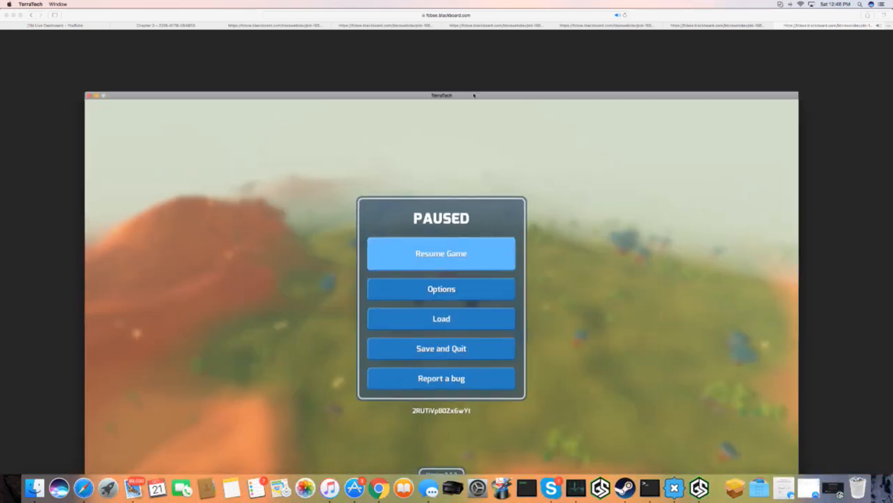
Resume flying over the forested green and pink terrain, then pause again with Escape.
click(441, 253)
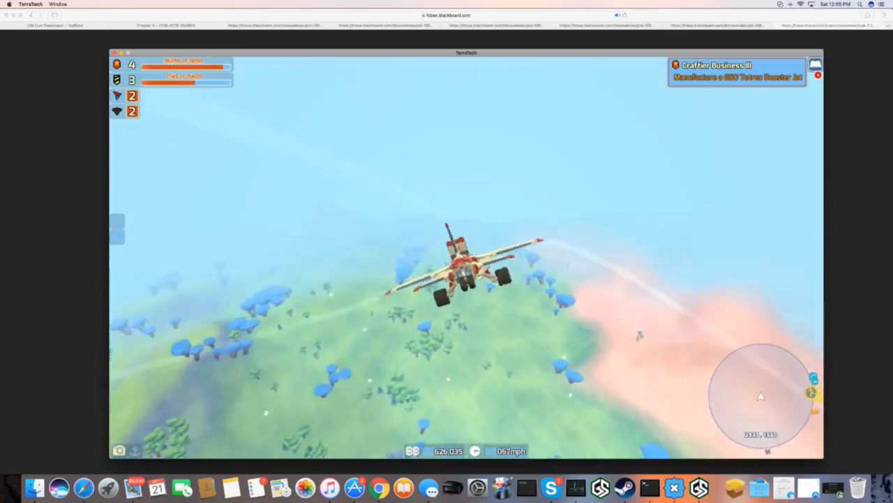
key(Escape)
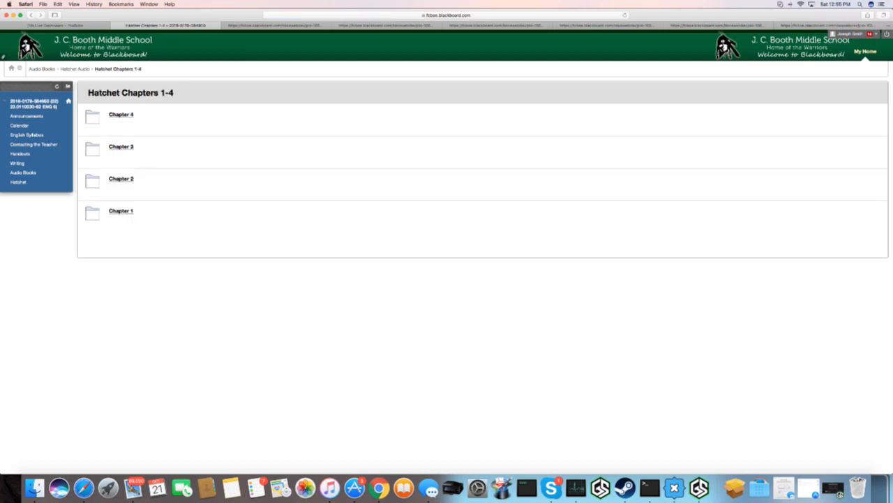
Bring the paused TerraTech window back in front of the Hatchet Chapters 1-4 page.
click(120, 147)
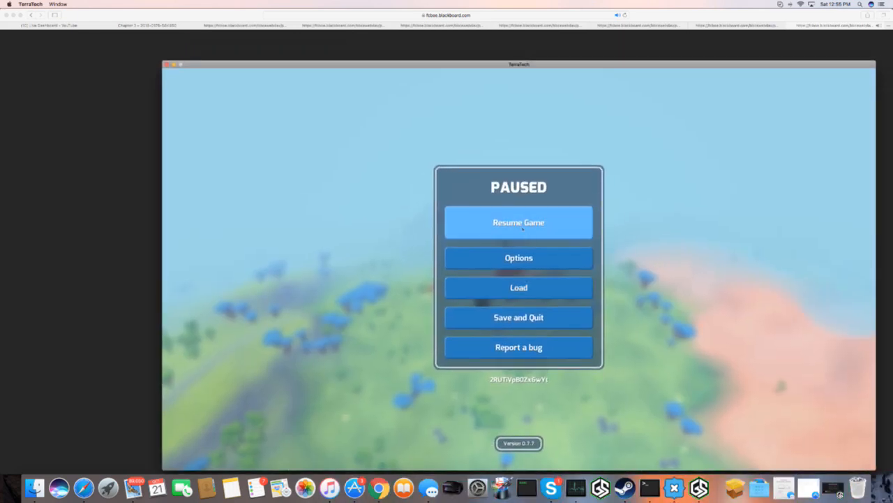
Resume the paused game and keep flying the plane tech over the terrain.
click(520, 222)
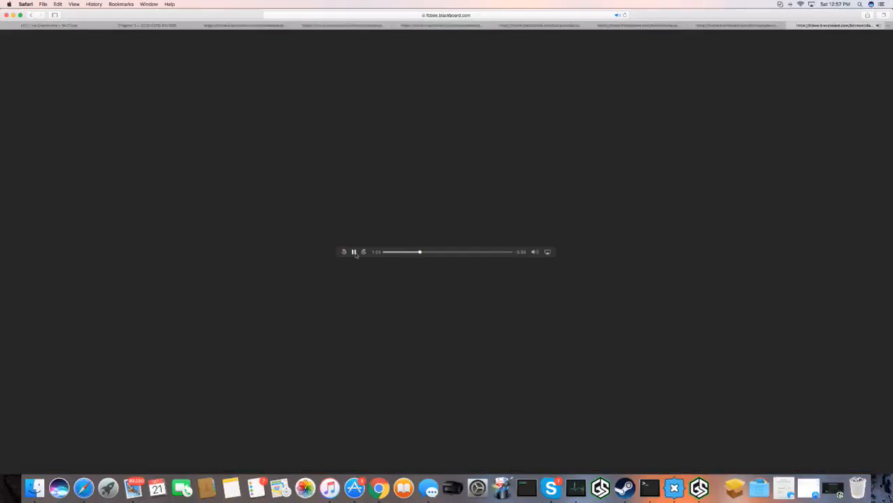
Check the audiobook chapter in Safari's player, then return to the unpaused flight.
click(354, 251)
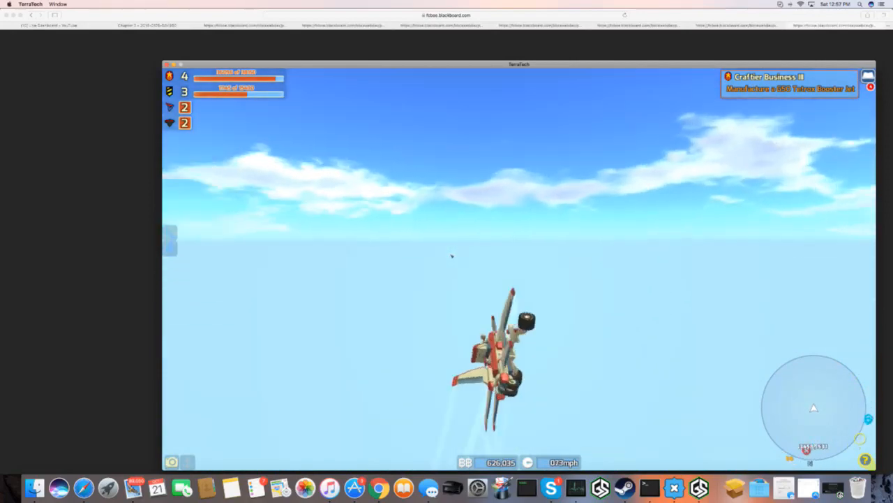
Start the audiobook chapter playing in Safari, then resume the game and bank the plane over the terrain.
key(Escape)
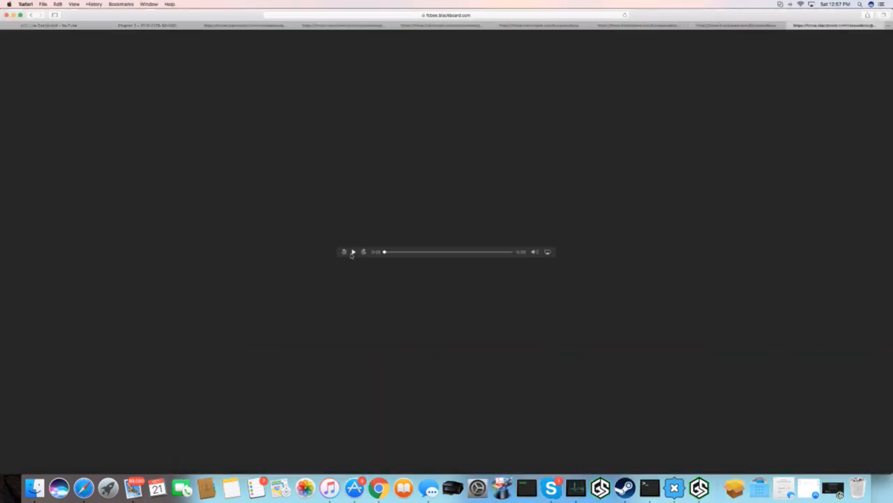
click(353, 251)
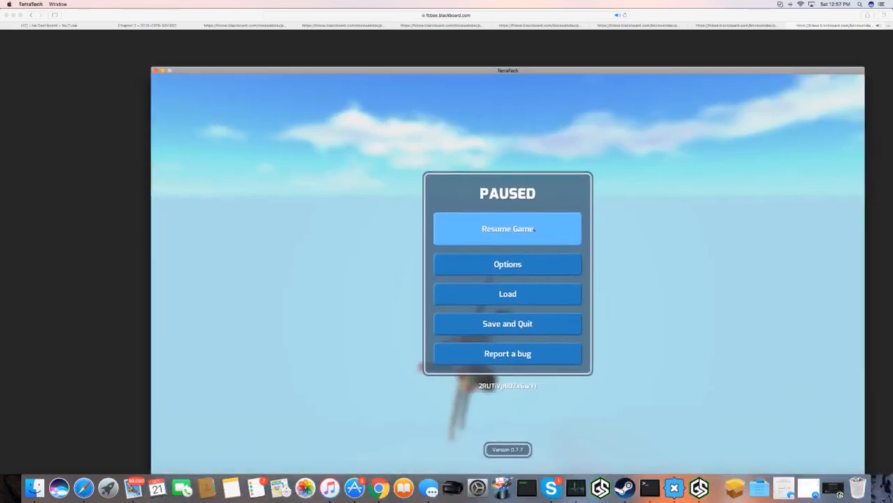
click(508, 229)
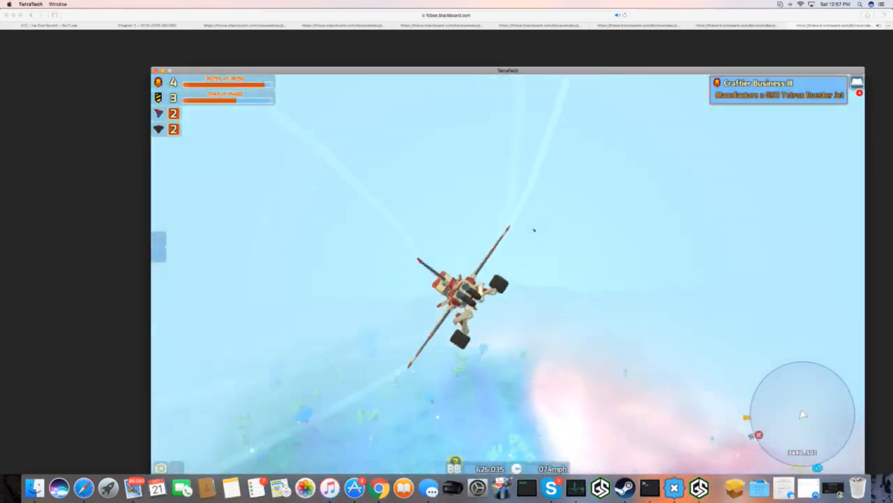